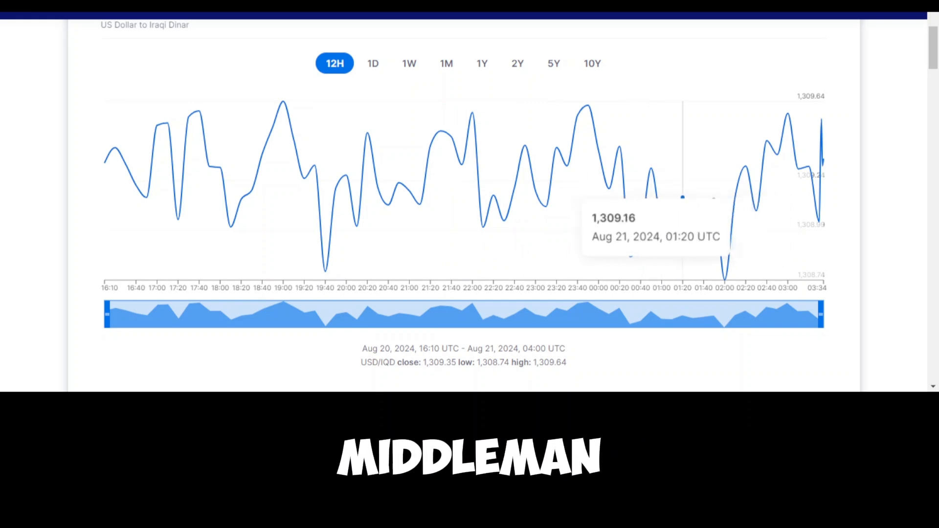
{"action": "mouse_move", "coordinate": [703, 206]}
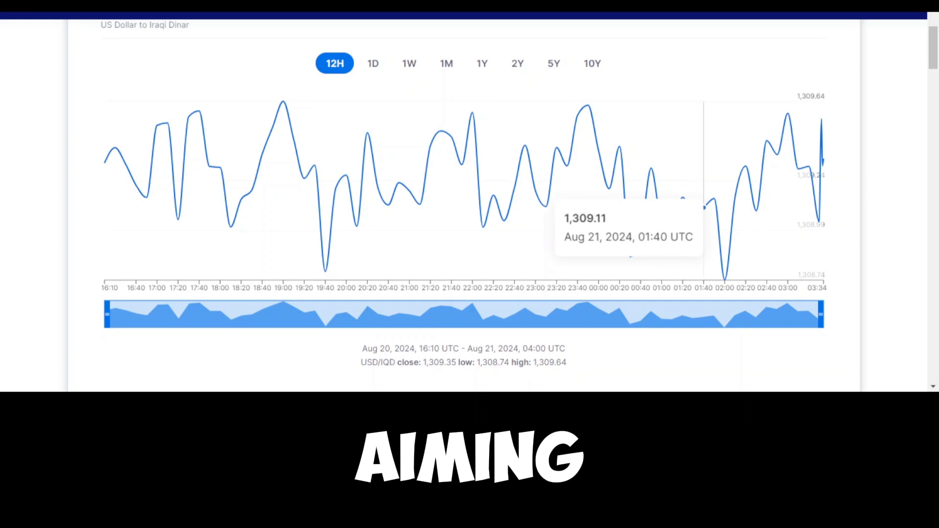
{"action": "mouse_move", "coordinate": [744, 179]}
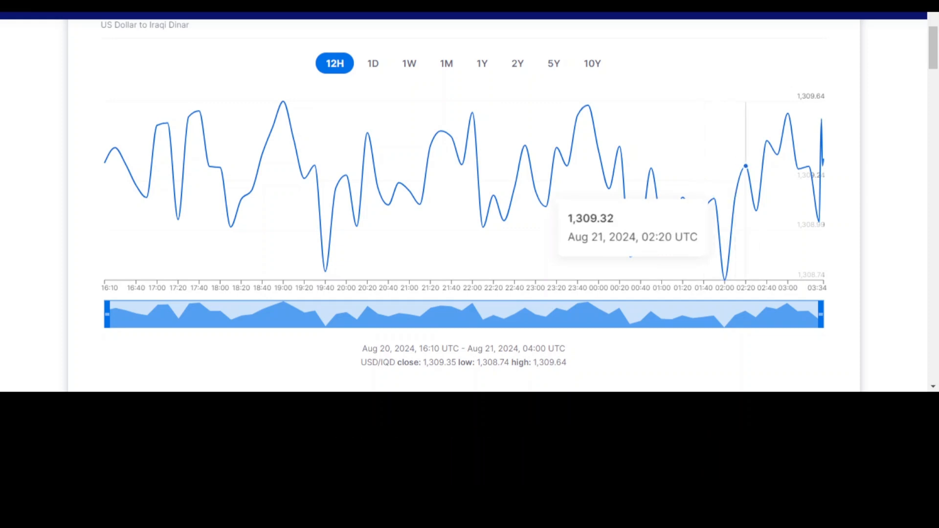
{"action": "mouse_move", "coordinate": [766, 140]}
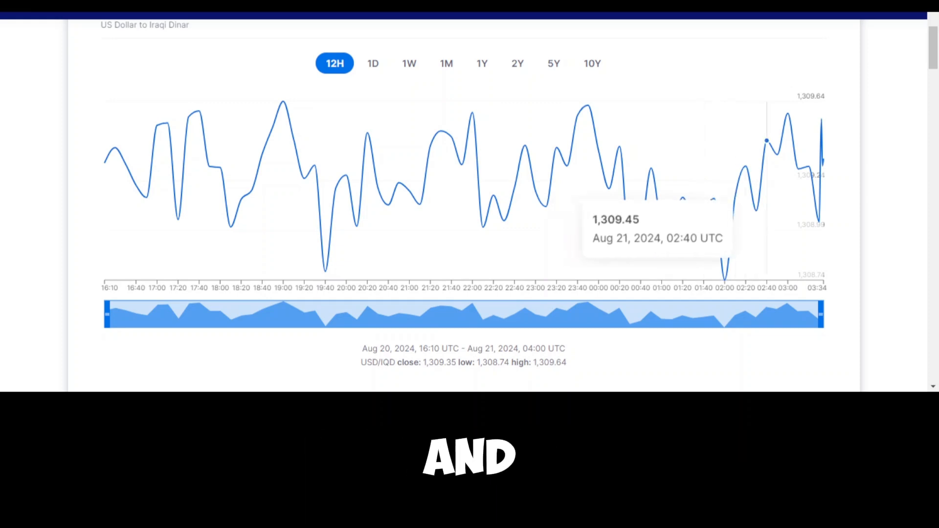
{"action": "mouse_move", "coordinate": [777, 153]}
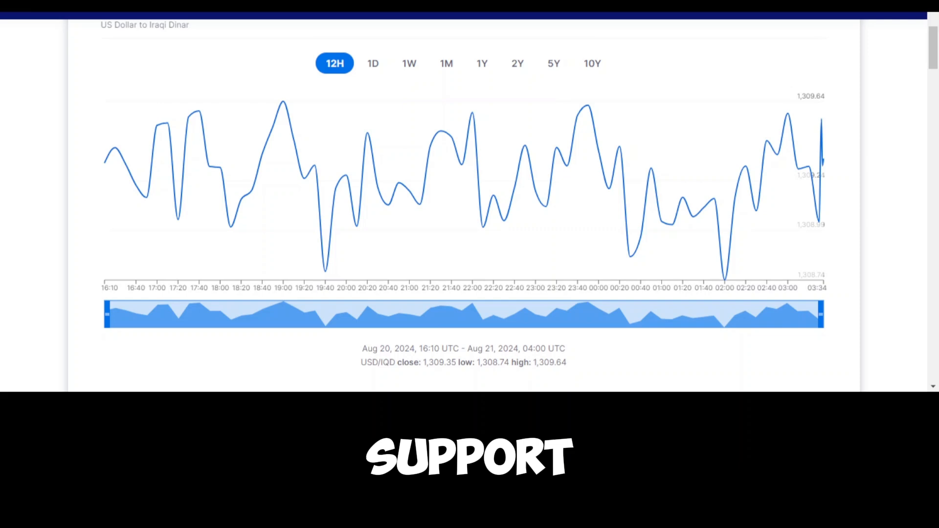
{"action": "mouse_move", "coordinate": [114, 146]}
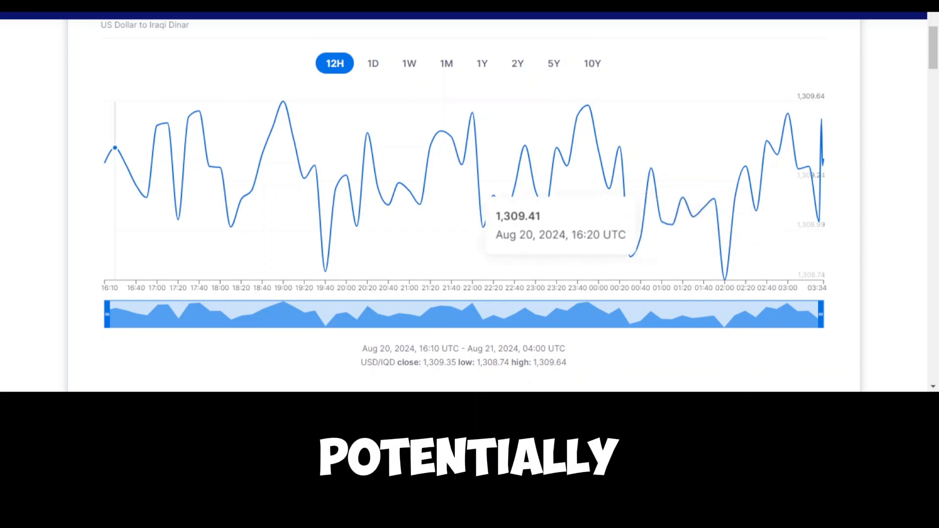